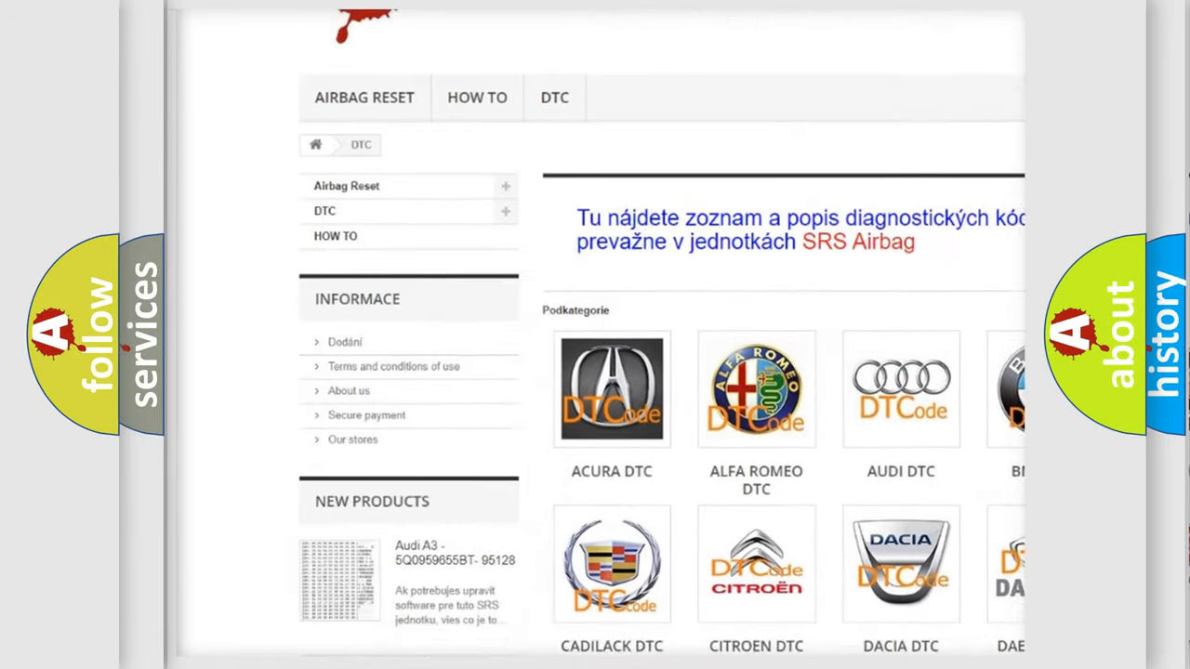
scroll("down", 3)
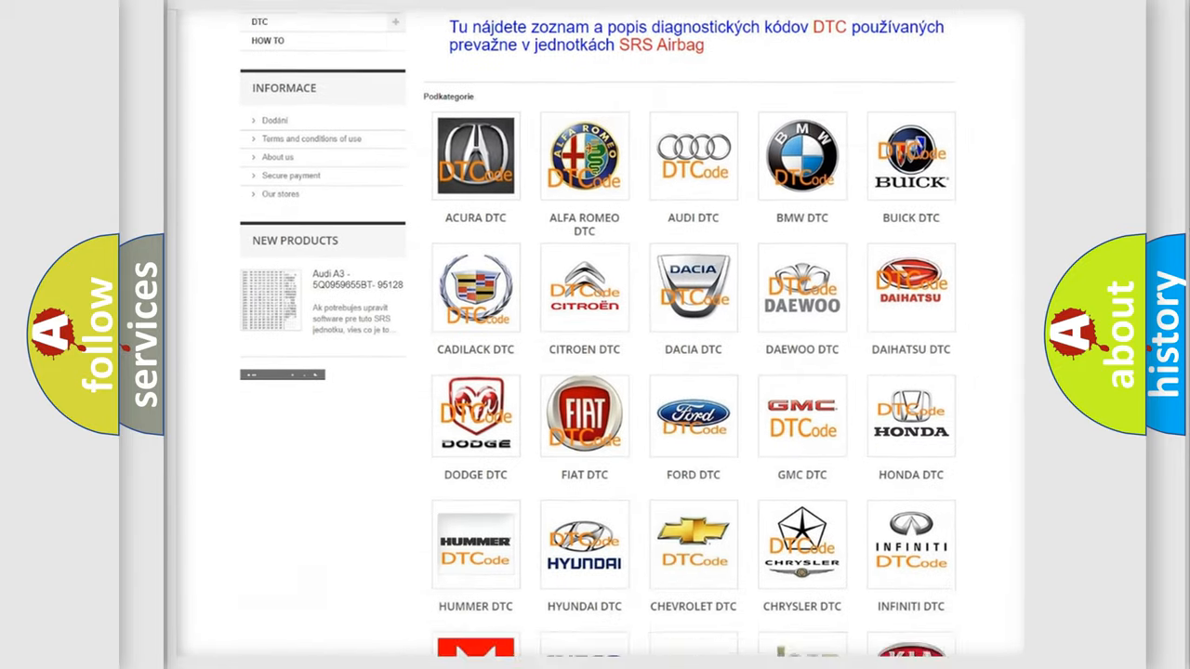
scroll("down", 3)
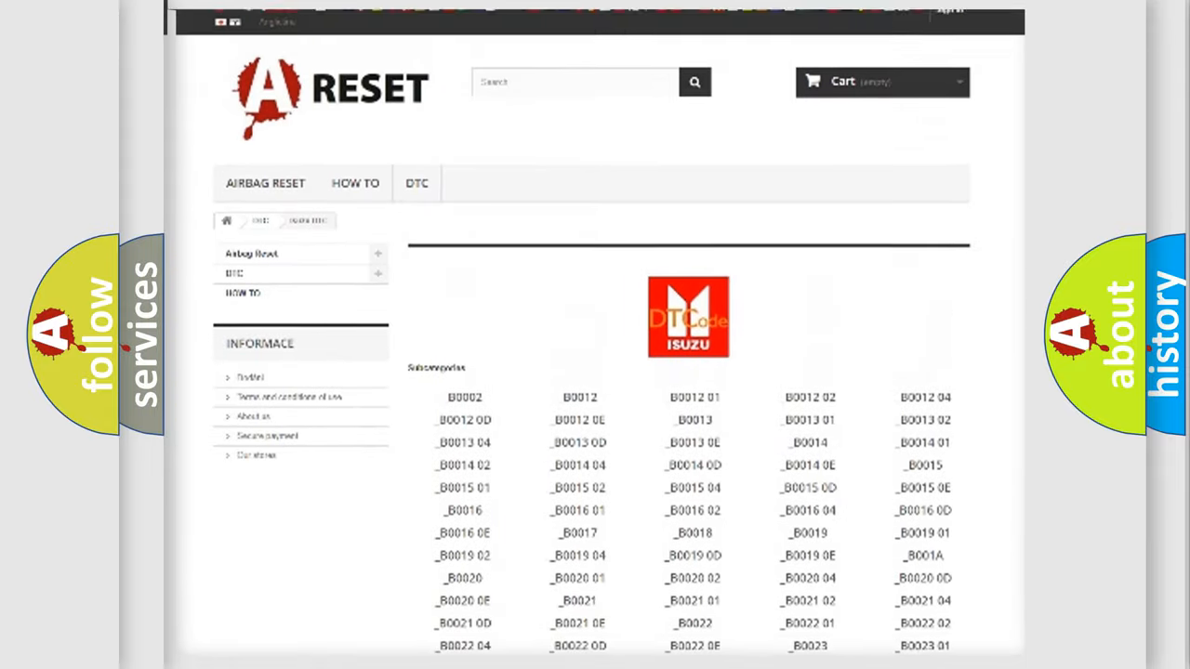
scroll("up", 3)
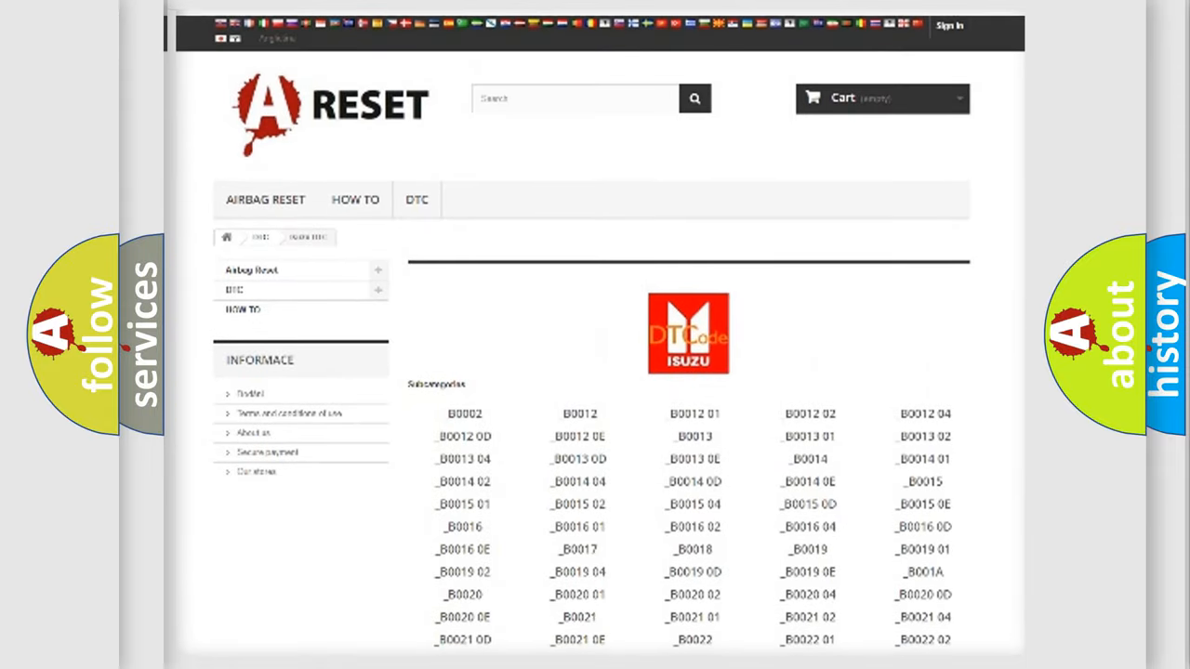